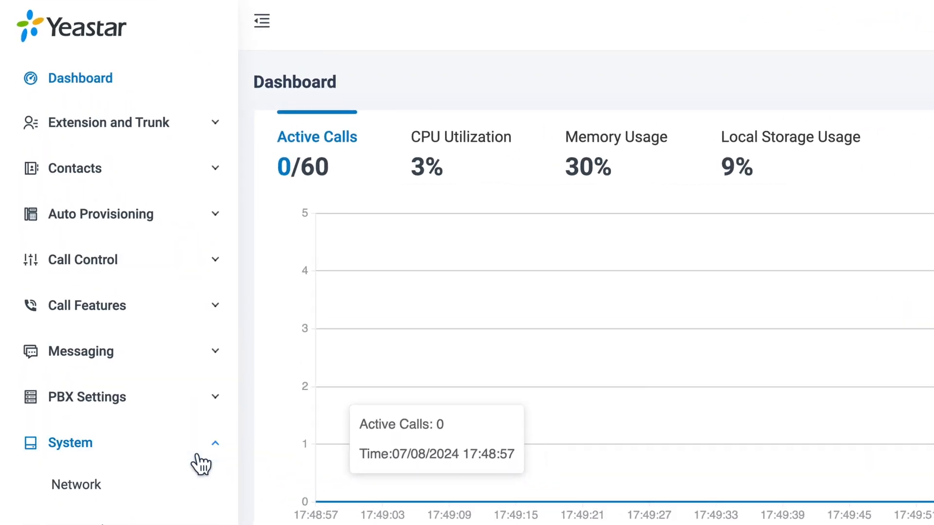
Go to the System Archive page showing the empty Archive Task list
{"action": "left_click", "coordinate": [73, 304]}
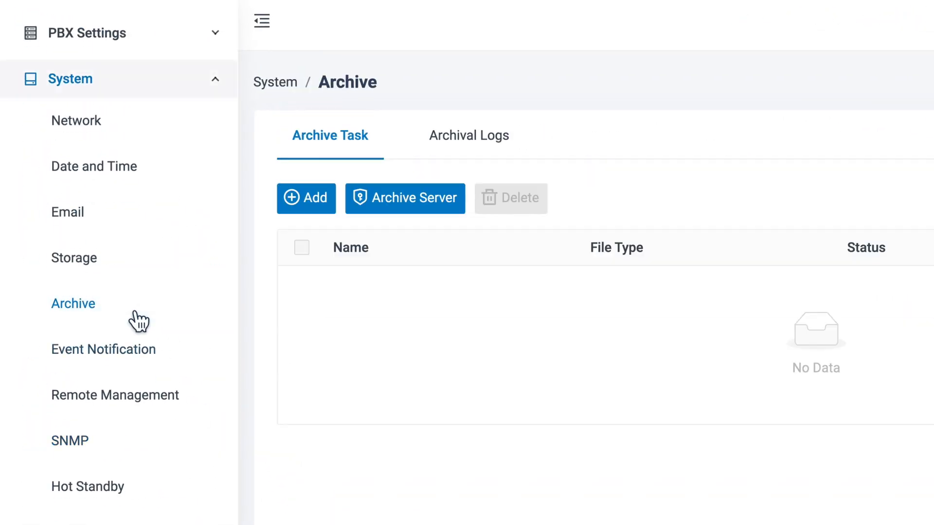
{"action": "mouse_move", "coordinate": [437, 213]}
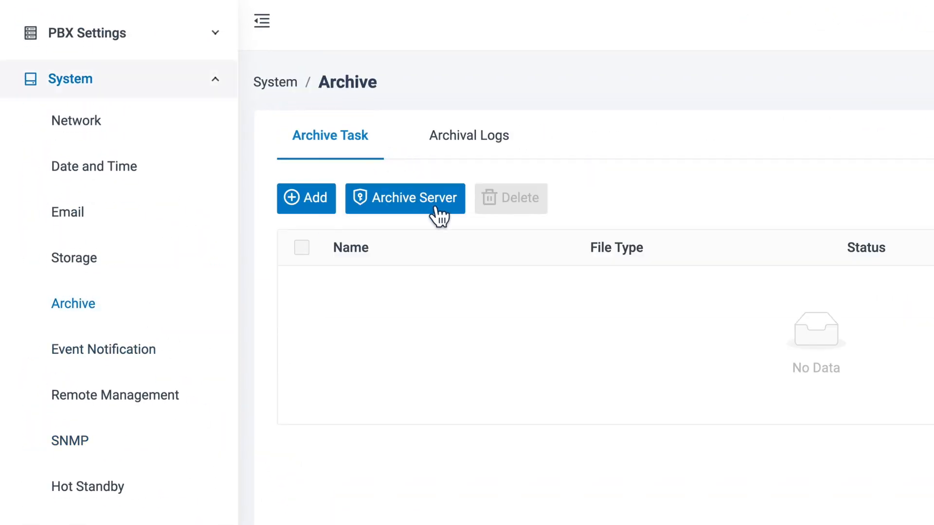
Add and save an FTP-type archive server named 'FTP-PBX-Recording', then close the server list
{"action": "left_click", "coordinate": [404, 198]}
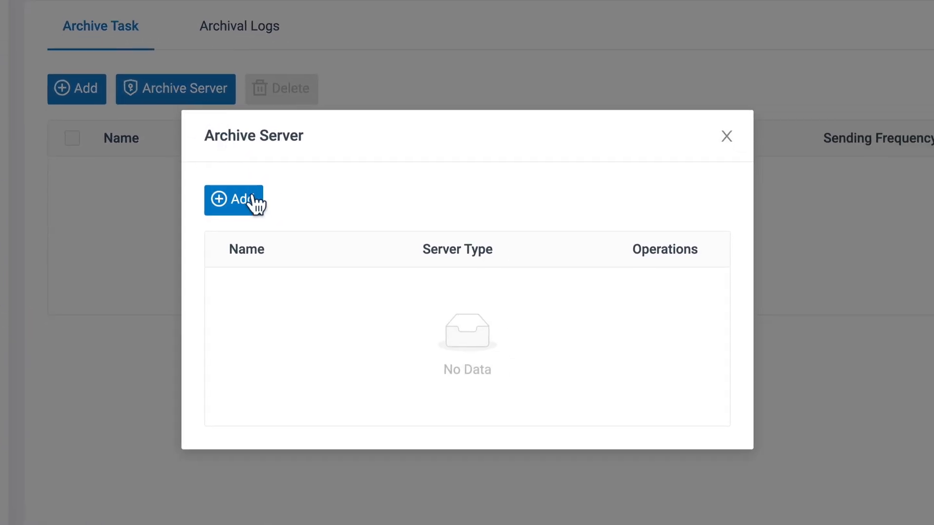
{"action": "left_click", "coordinate": [233, 199]}
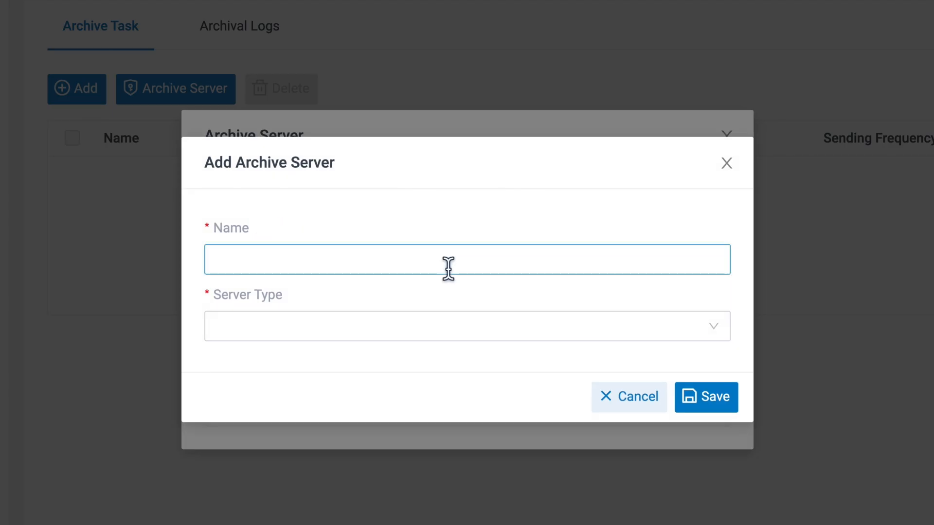
{"action": "type", "text": "FTP-PBX-Recording"}
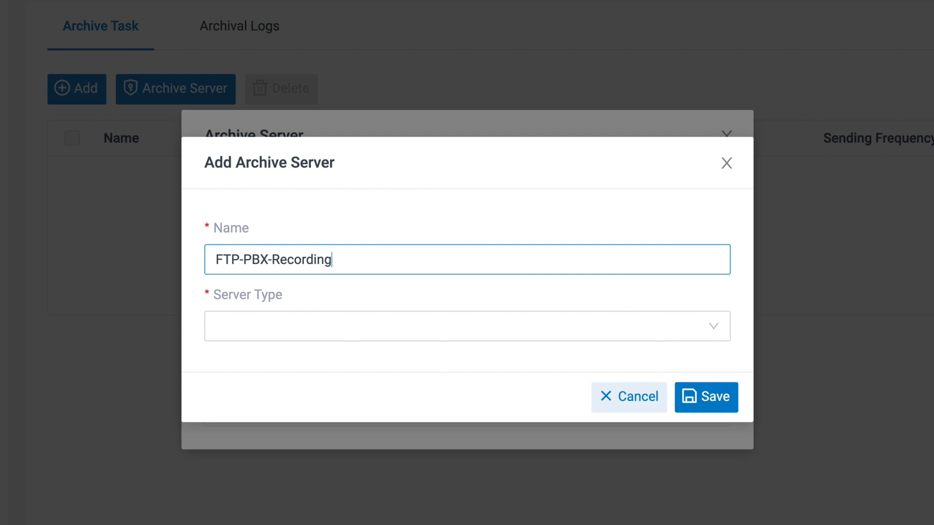
{"action": "left_click", "coordinate": [466, 325]}
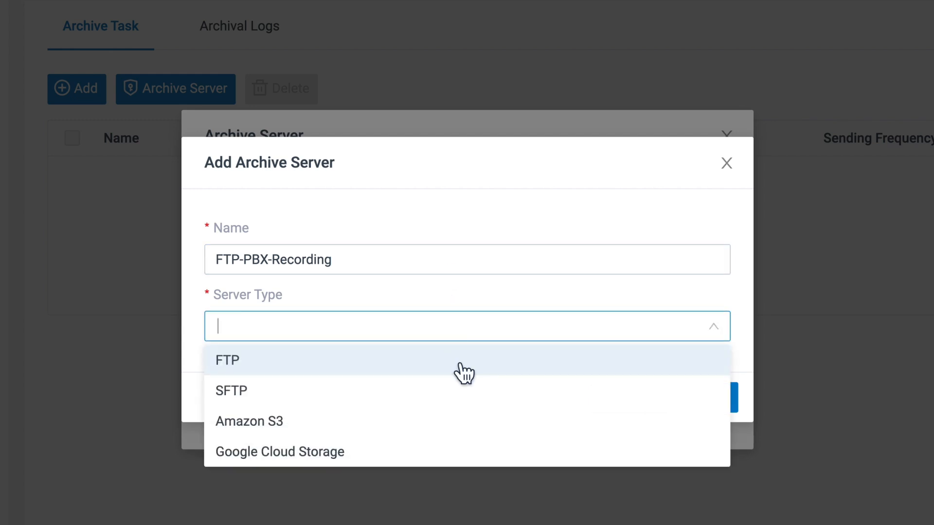
{"action": "left_click", "coordinate": [227, 359]}
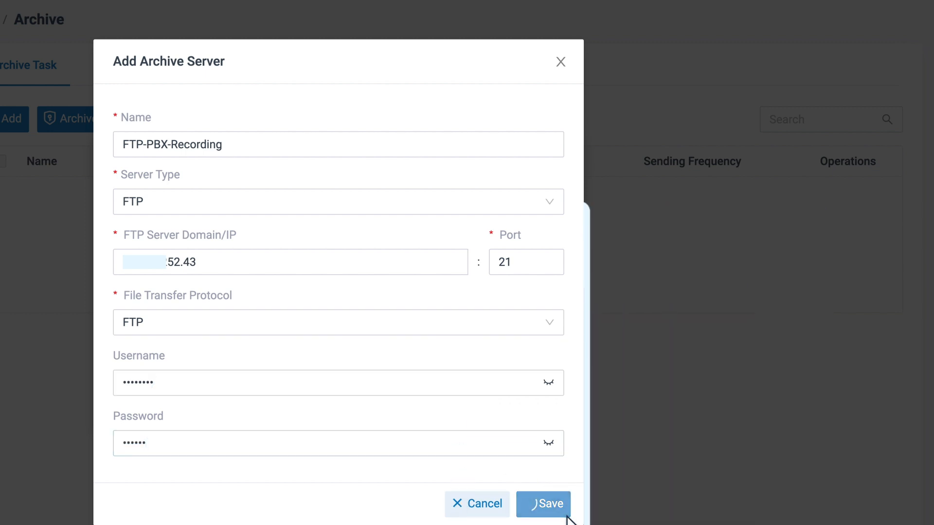
{"action": "left_click", "coordinate": [544, 518]}
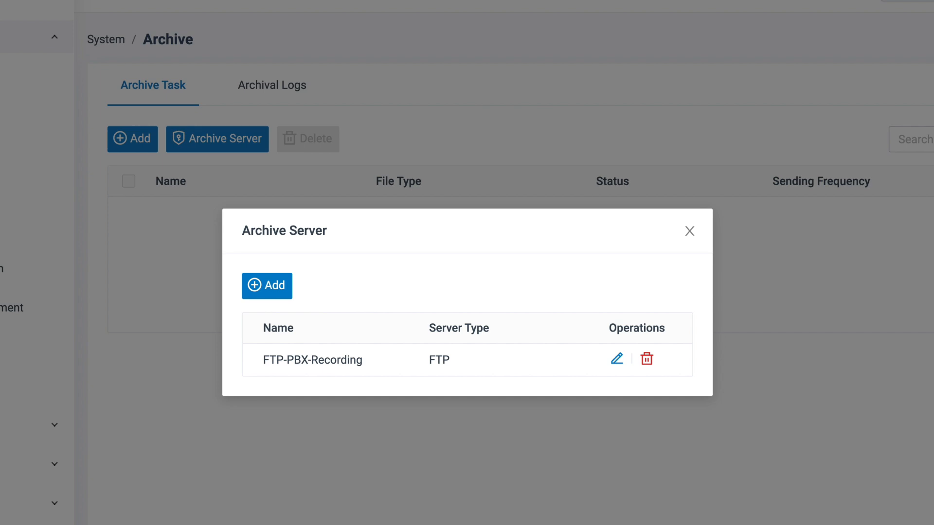
{"action": "left_click", "coordinate": [689, 231]}
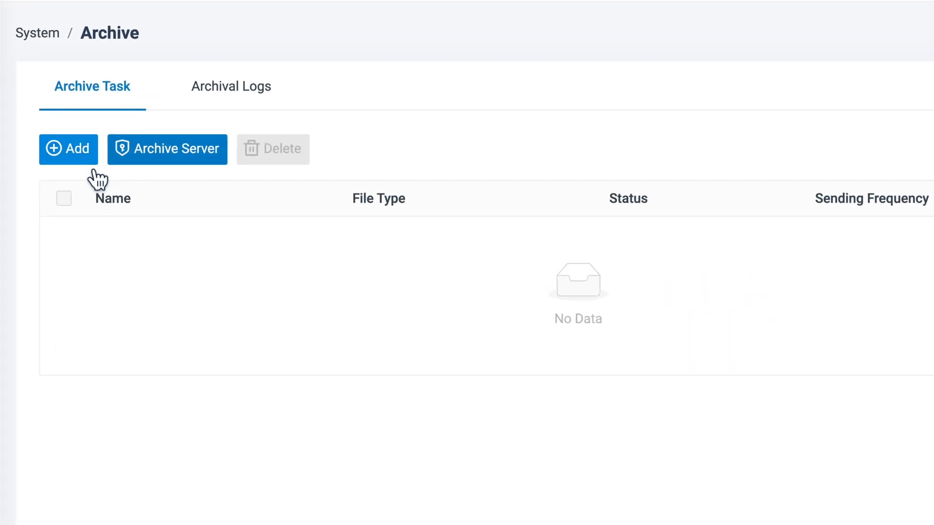
Create a new archive task named 'Recording' with Recording Files as the file type
{"action": "left_click", "coordinate": [67, 149]}
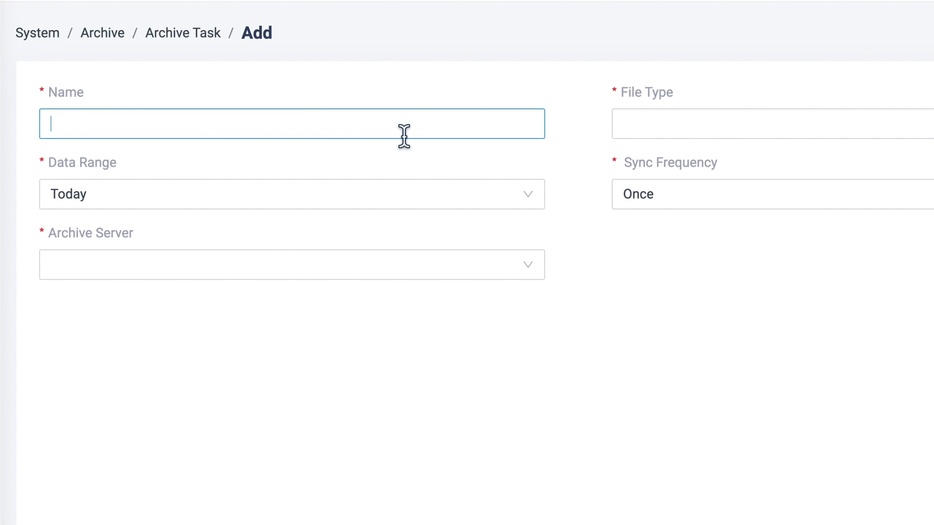
{"action": "type", "text": "Record"}
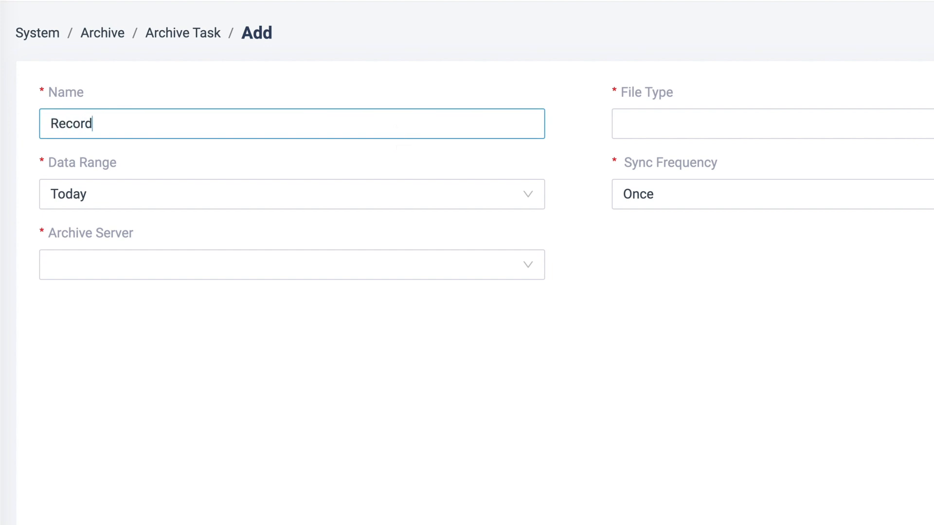
{"action": "type", "text": "ing"}
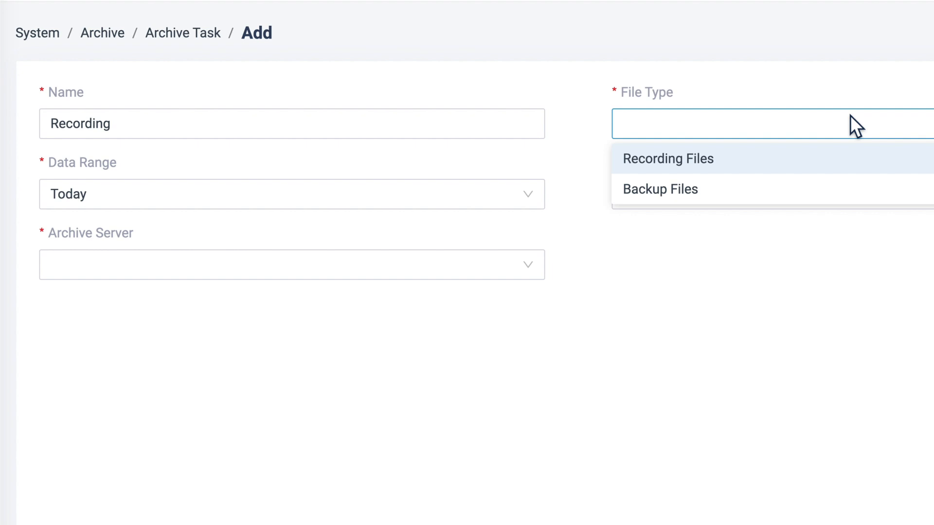
{"action": "left_click", "coordinate": [668, 159]}
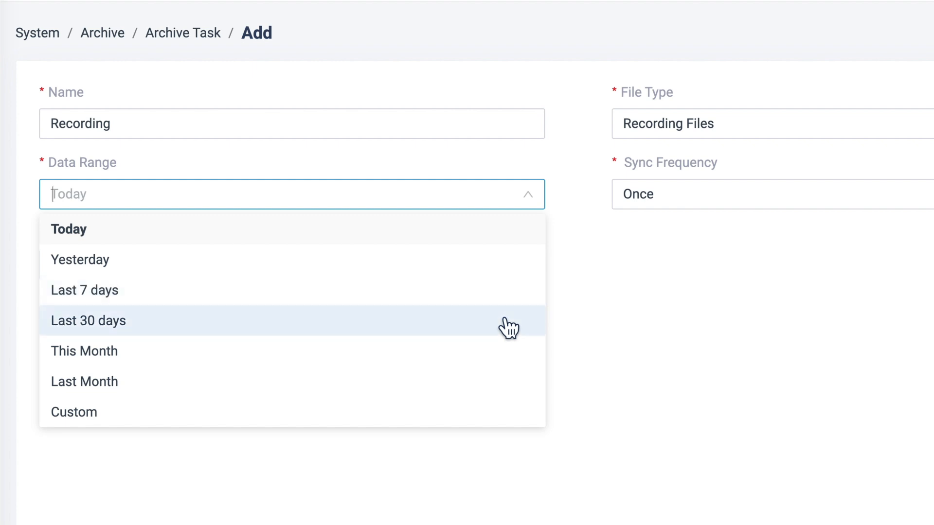
Try a custom range from June 8, dismiss the 31-day error, and keep frequency Once
{"action": "left_click", "coordinate": [73, 413]}
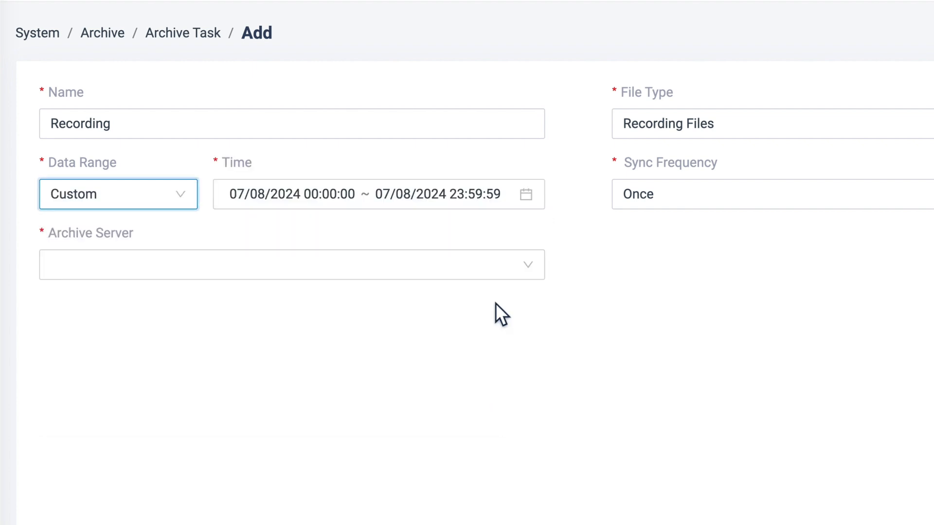
{"action": "left_click", "coordinate": [378, 195]}
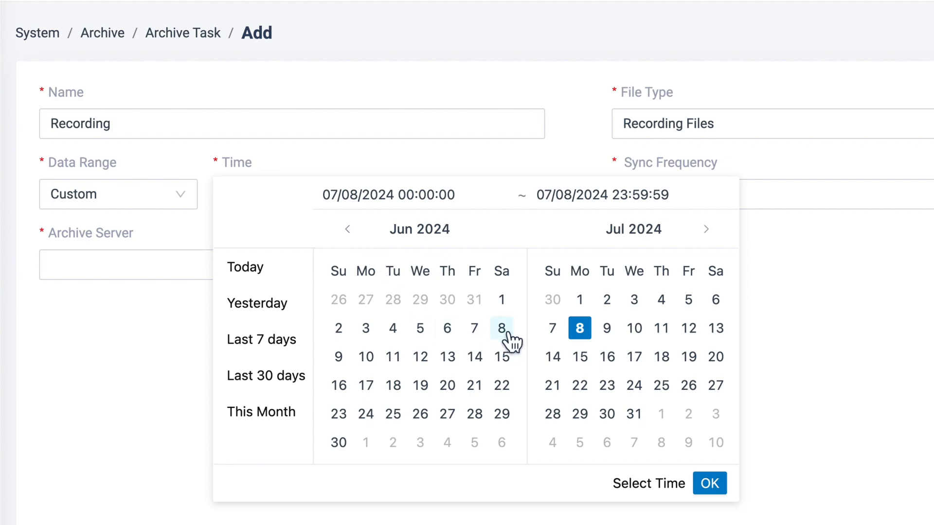
{"action": "left_click", "coordinate": [709, 484]}
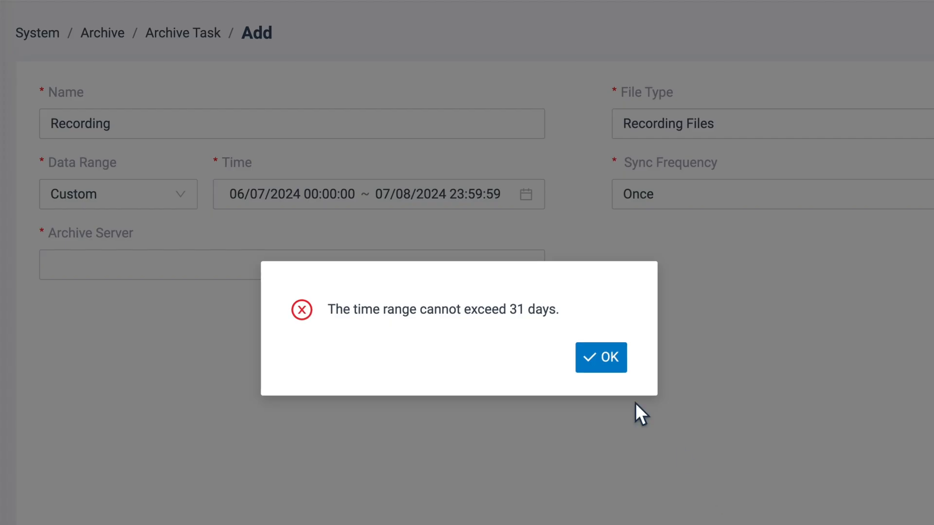
{"action": "left_click", "coordinate": [600, 357]}
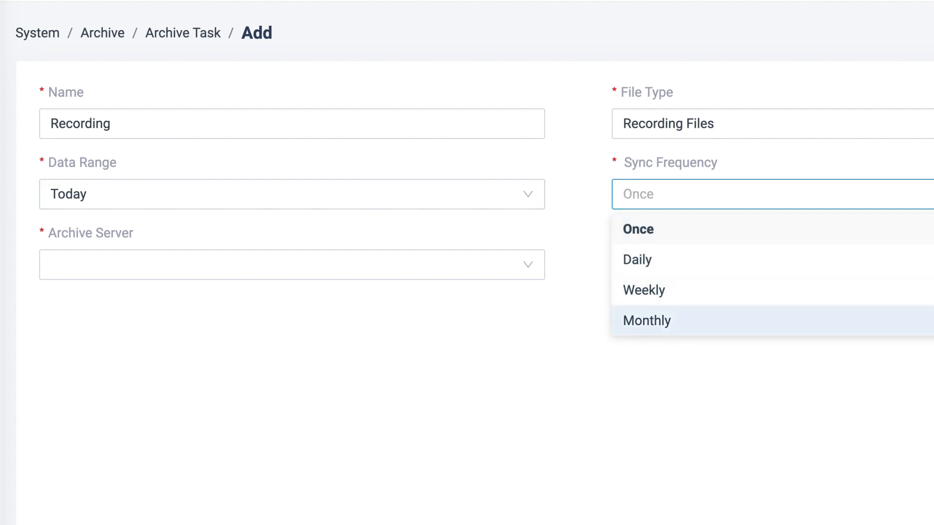
{"action": "left_click", "coordinate": [638, 229]}
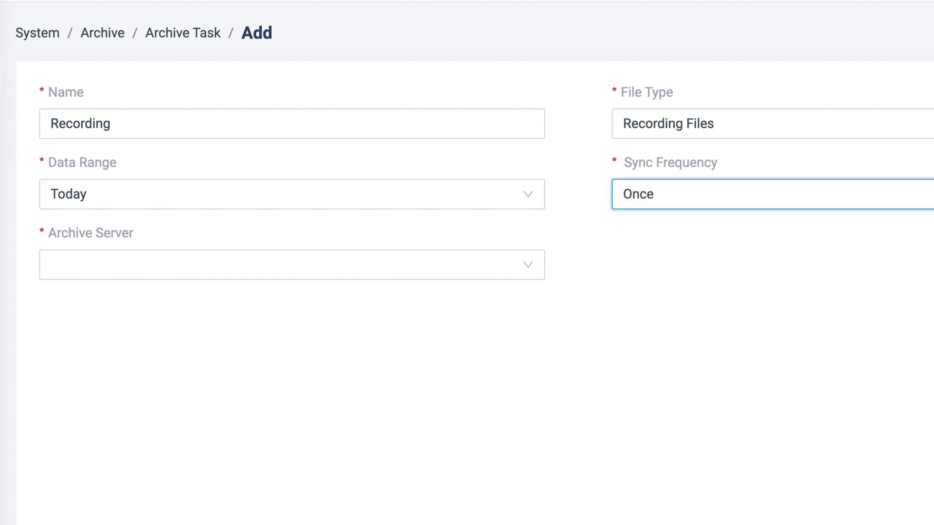
Send the task to FTP-PBX-Recording-FTP under path pbx/recordings and save it
{"action": "left_click", "coordinate": [291, 271]}
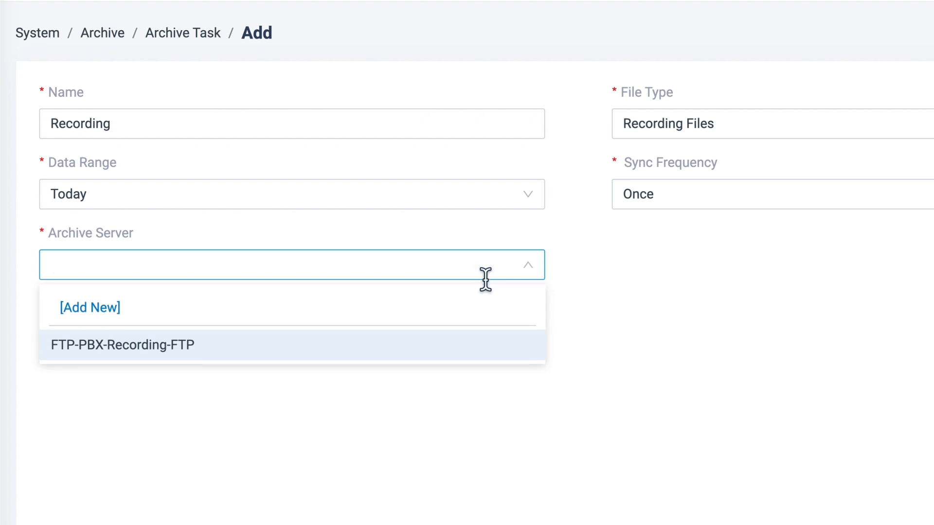
{"action": "left_click", "coordinate": [122, 345]}
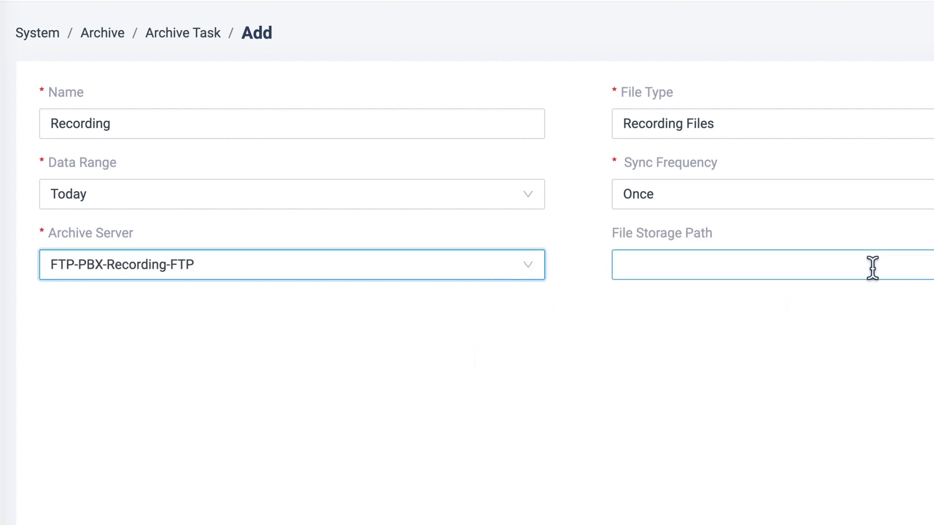
{"action": "type", "text": "pbx"}
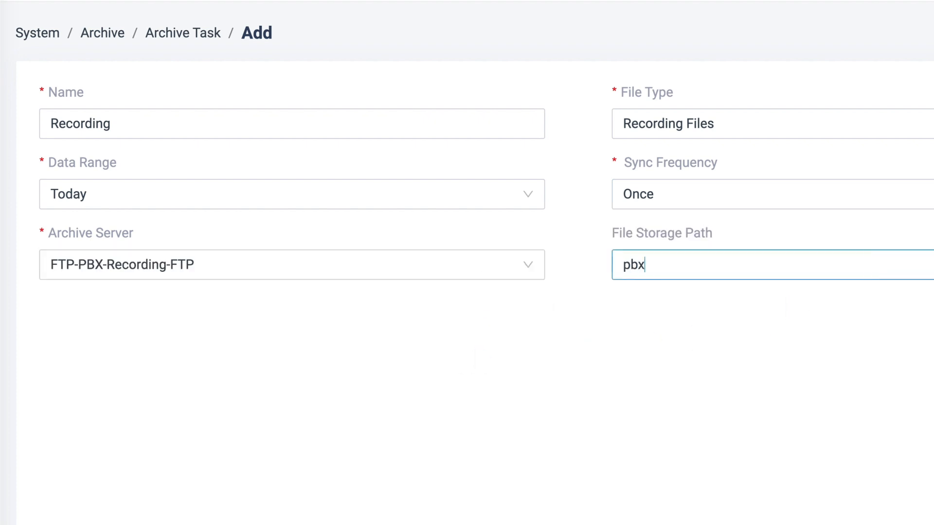
{"action": "type", "text": "/recordings"}
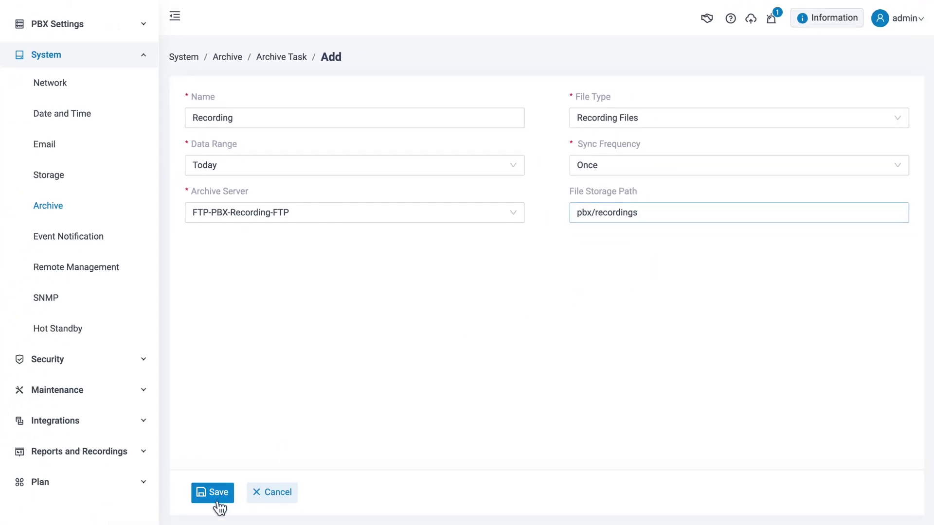
{"action": "left_click", "coordinate": [212, 493]}
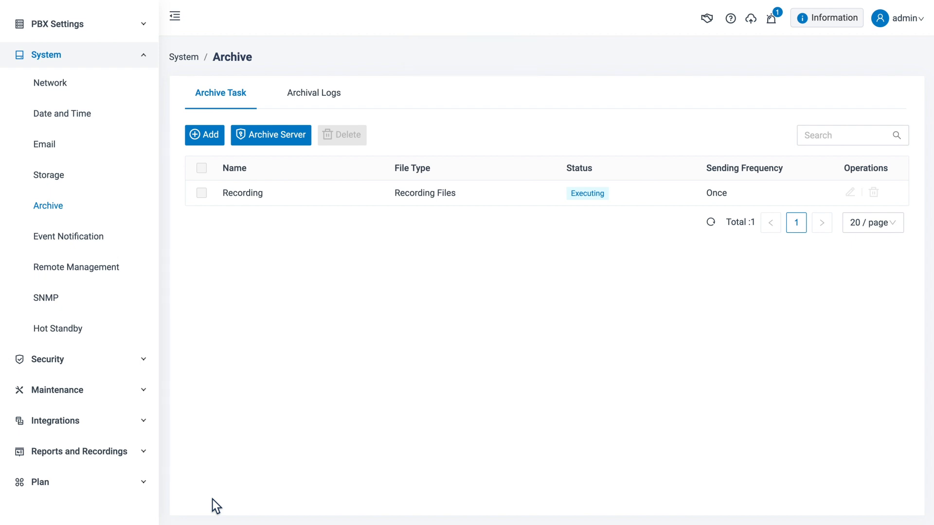
{"action": "left_click", "coordinate": [314, 92]}
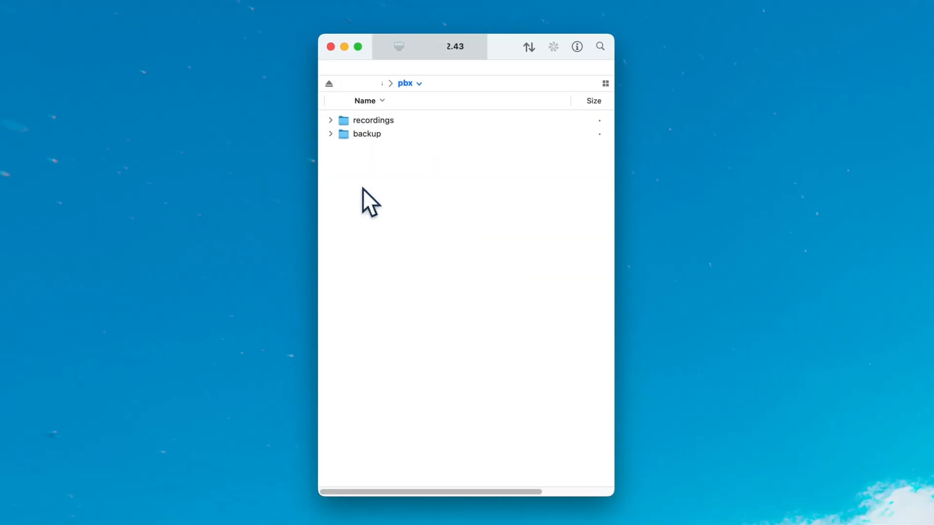
Open pbx/recordings in the FTP client to see the RecordingFiles-Recording-20240708 folders
{"action": "double_click", "coordinate": [373, 120]}
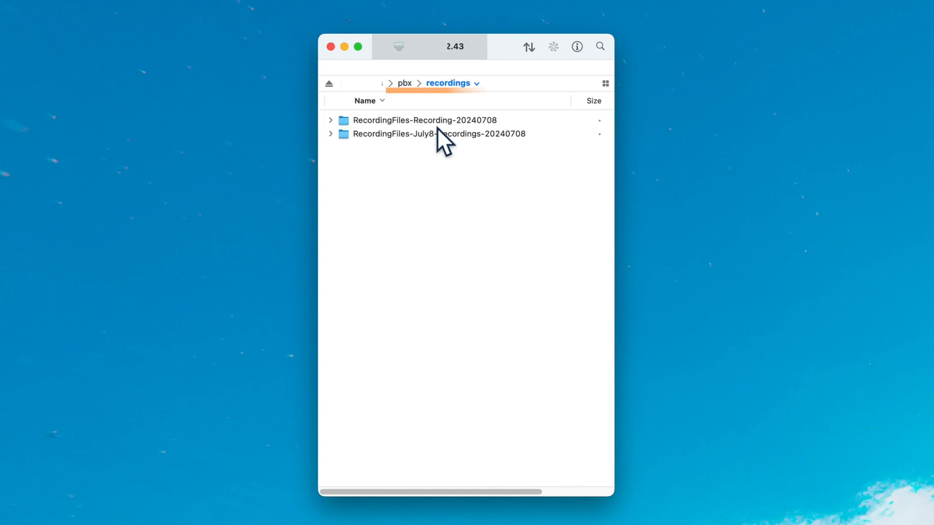